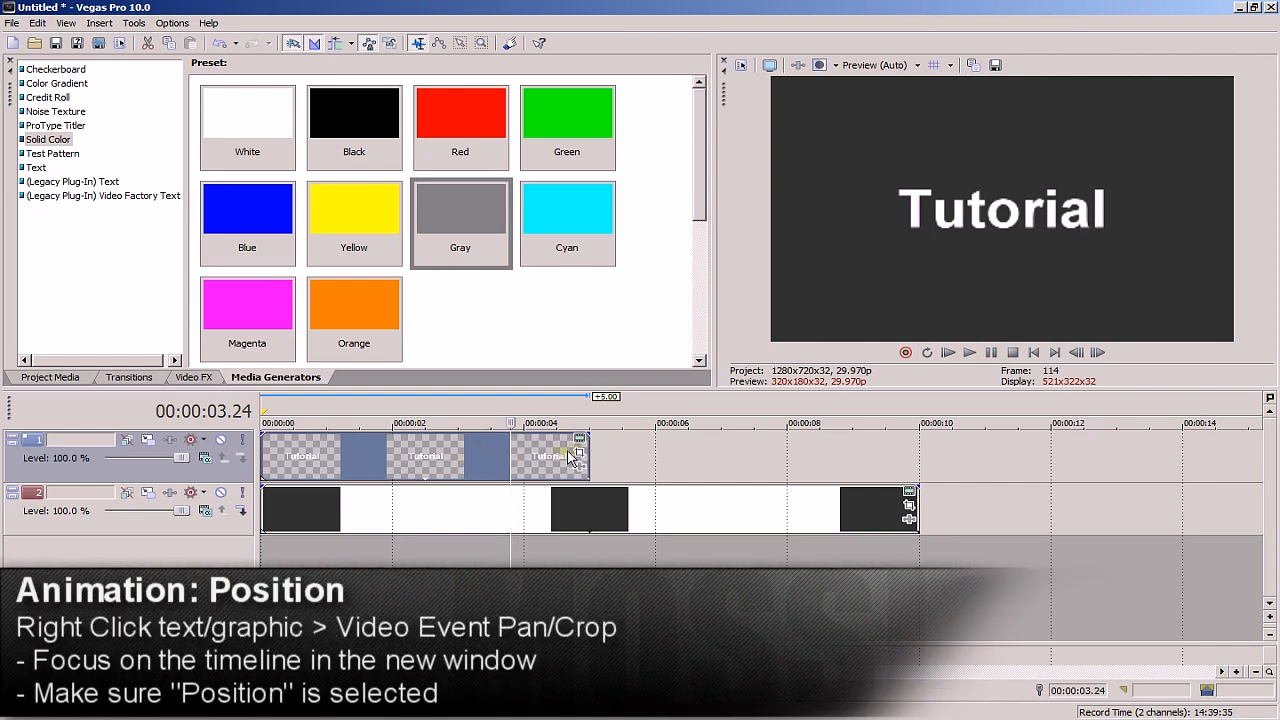
Open Video Event Pan/Crop for the Tutorial text event from its context menu.
right_click(570, 456)
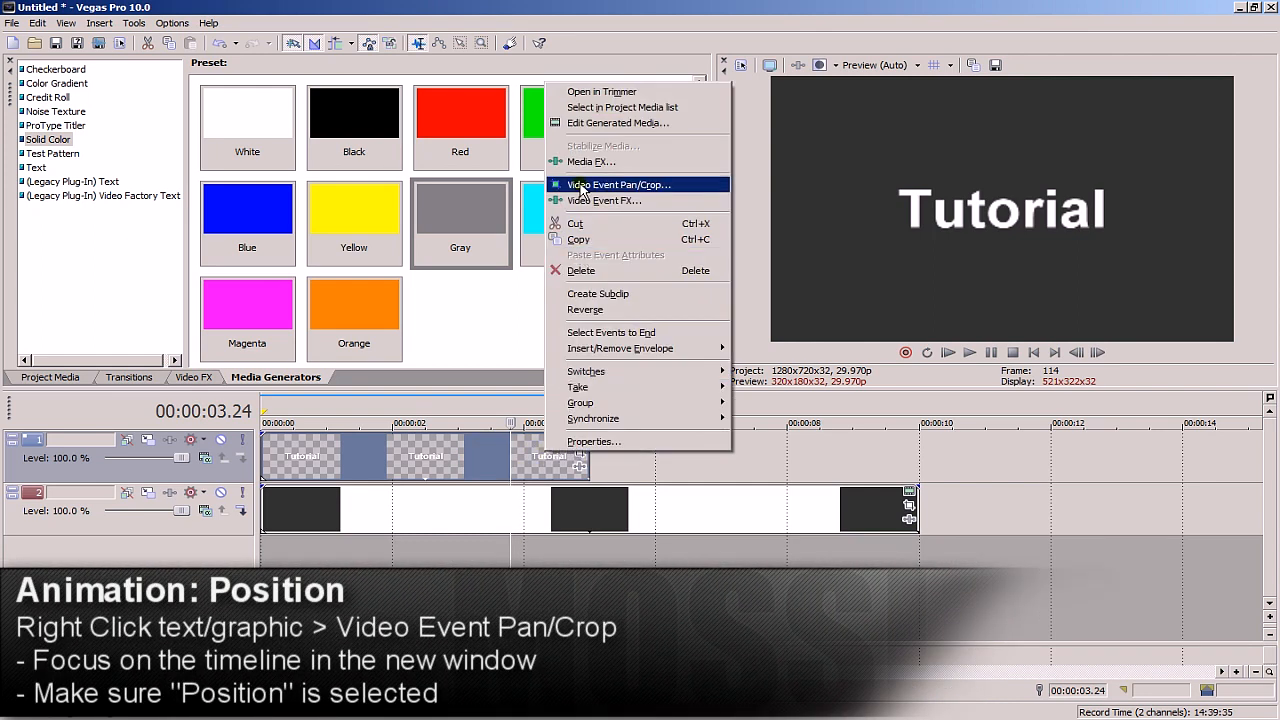
left_click(620, 184)
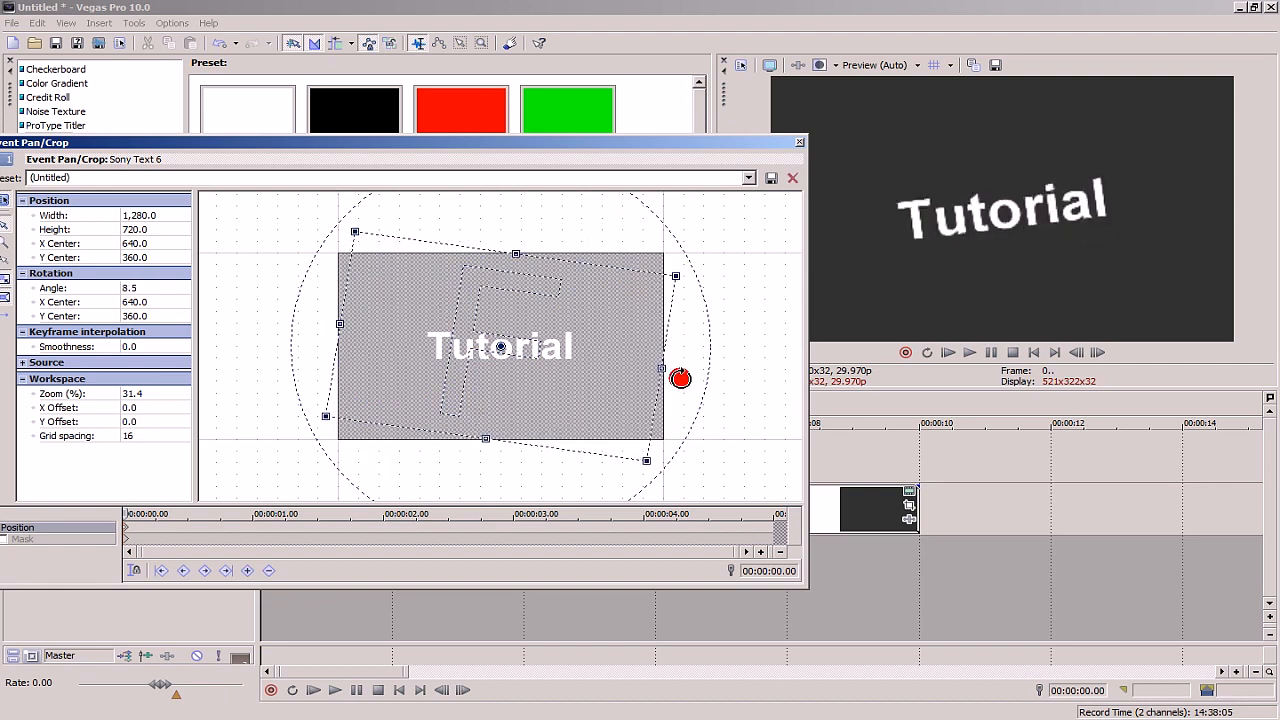
At the first keyframe, straighten the frame and shrink it to zoom in close on Tutorial.
left_click_drag(680, 378, 684, 356)
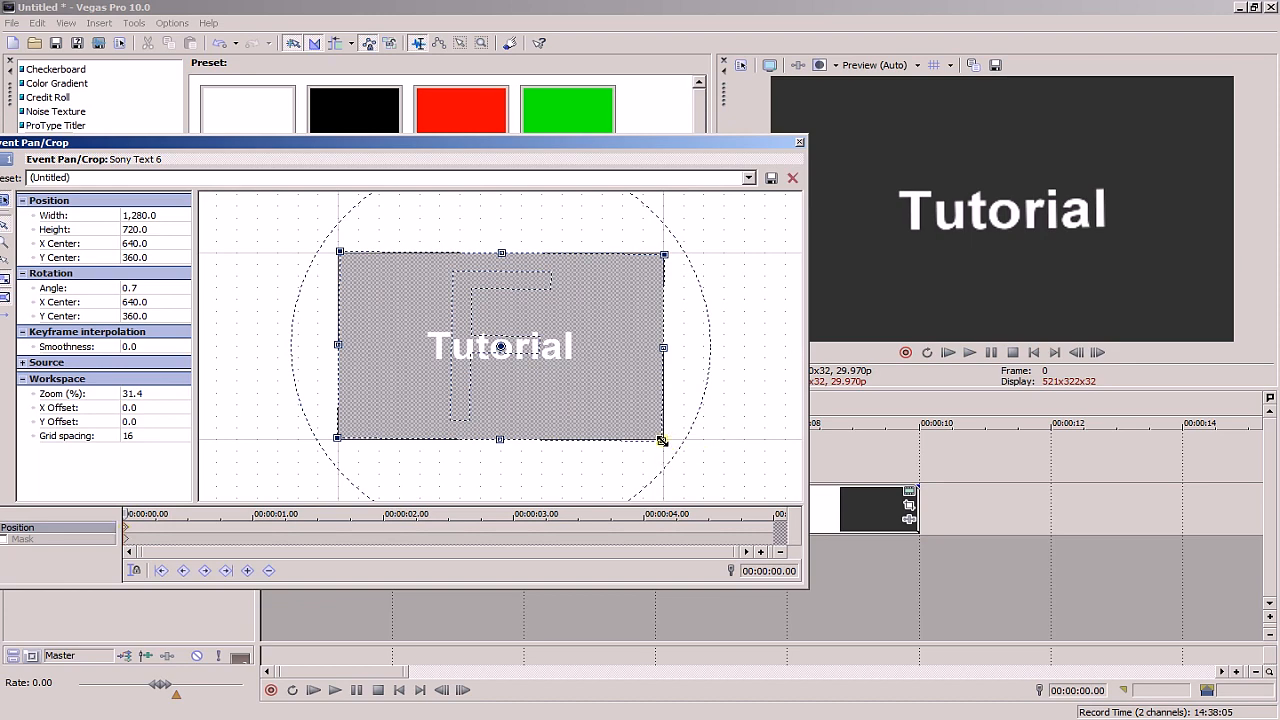
mouse_move(572, 390)
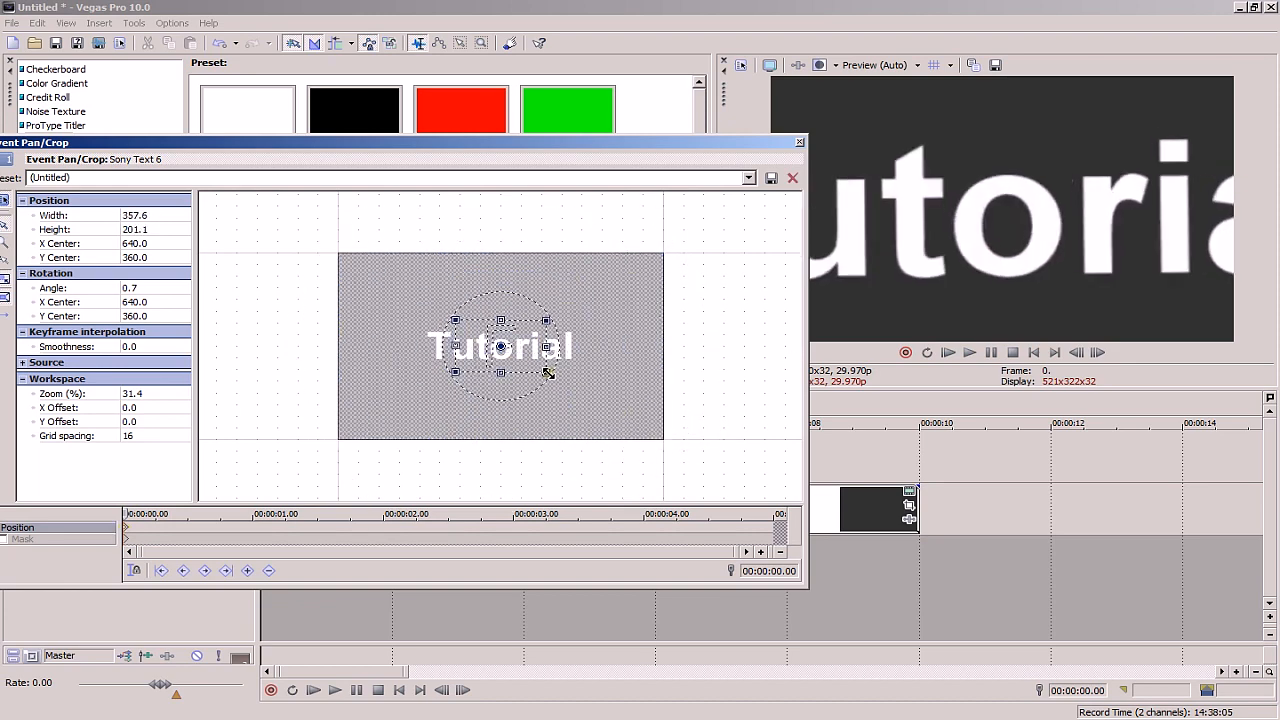
left_click_drag(546, 374, 528, 356)
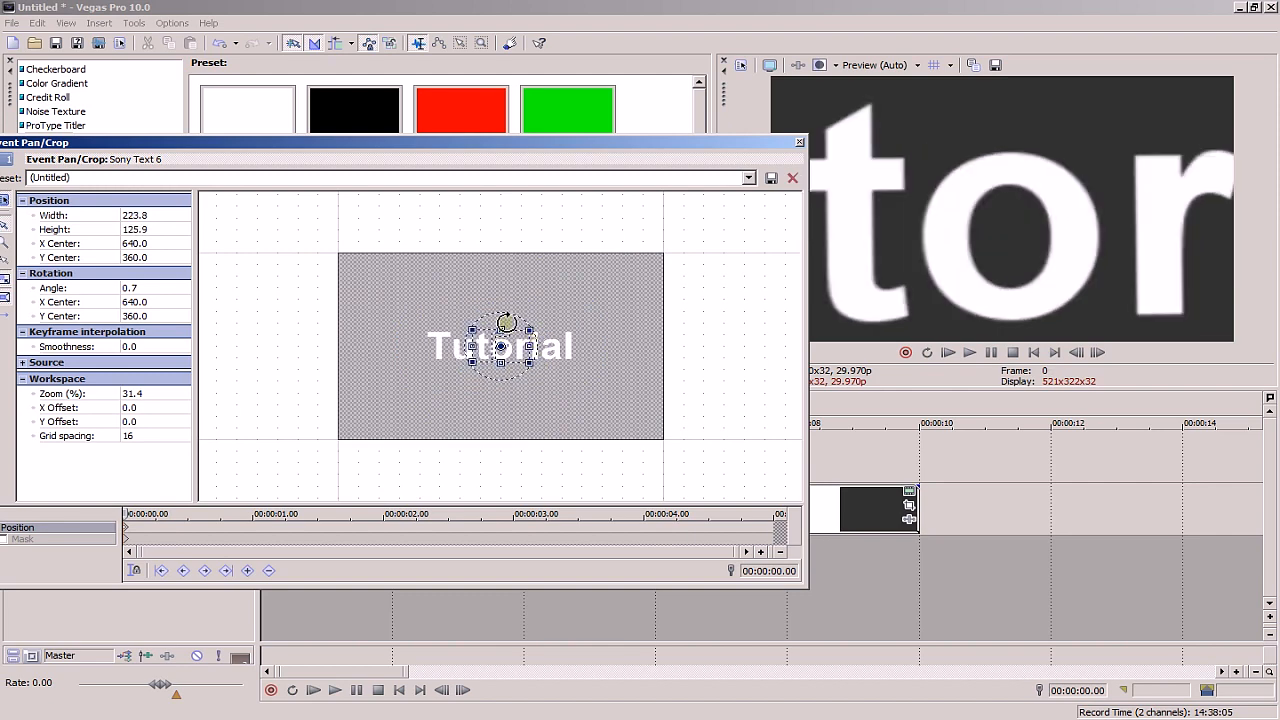
left_click_drag(504, 322, 516, 336)
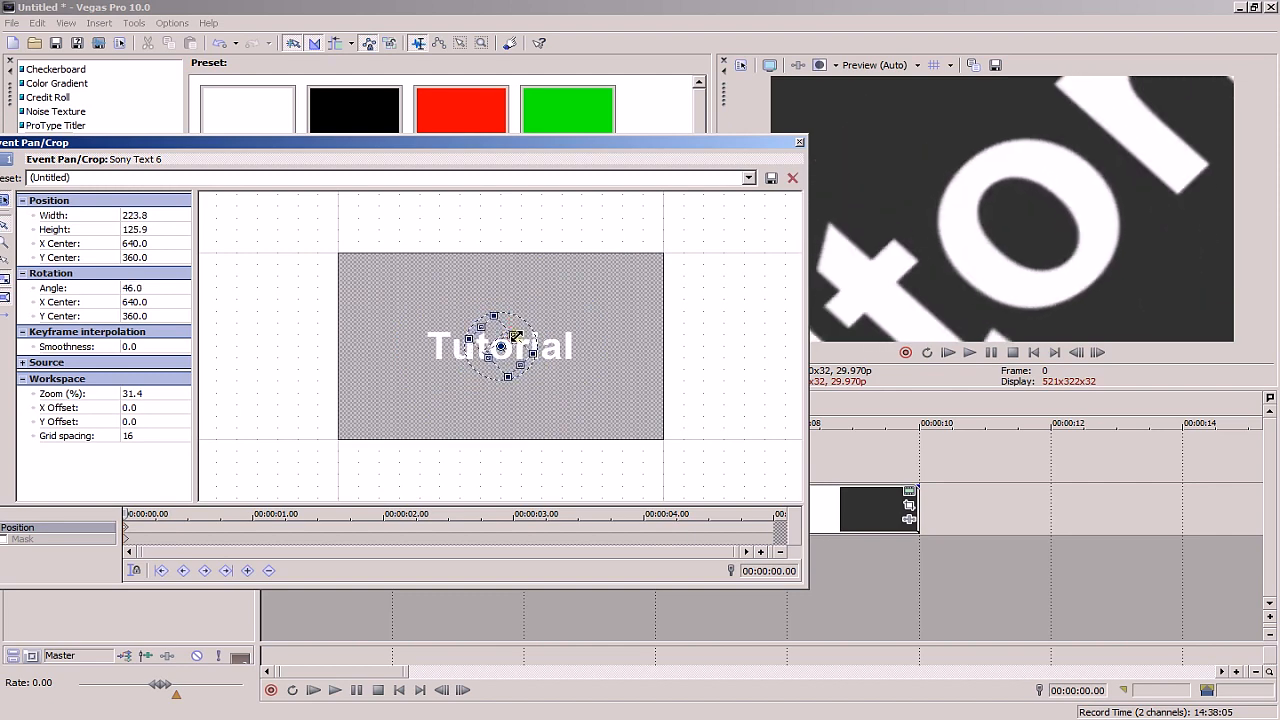
At a later frame, scale the frame back and rotate Tutorial to a slight tilt, creating a new keyframe.
left_click(156, 528)
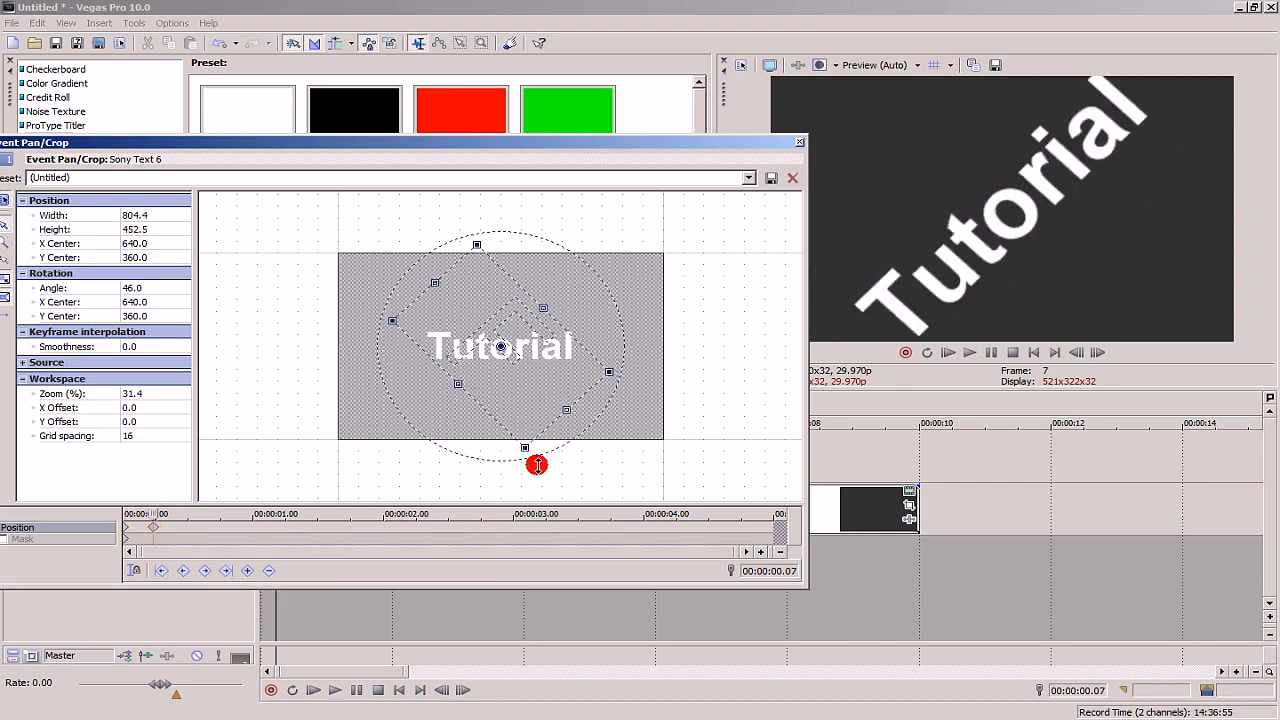
left_click_drag(538, 464, 504, 282)
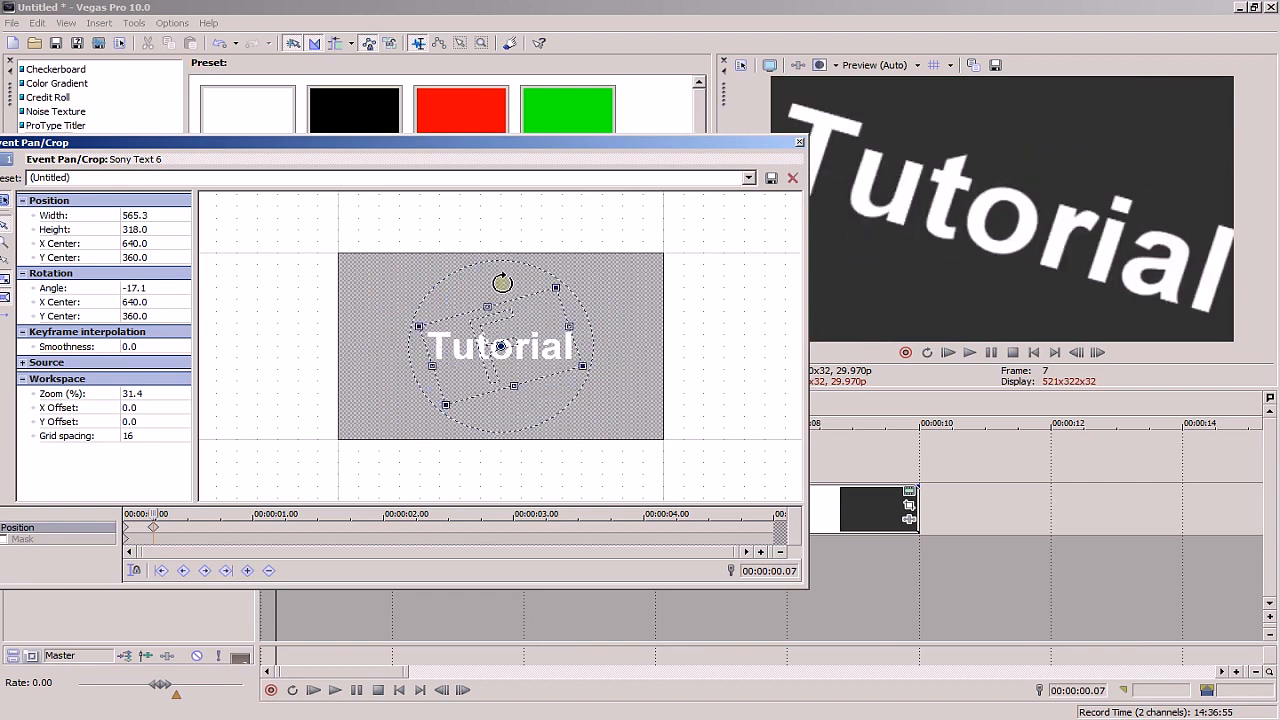
left_click_drag(502, 284, 510, 268)
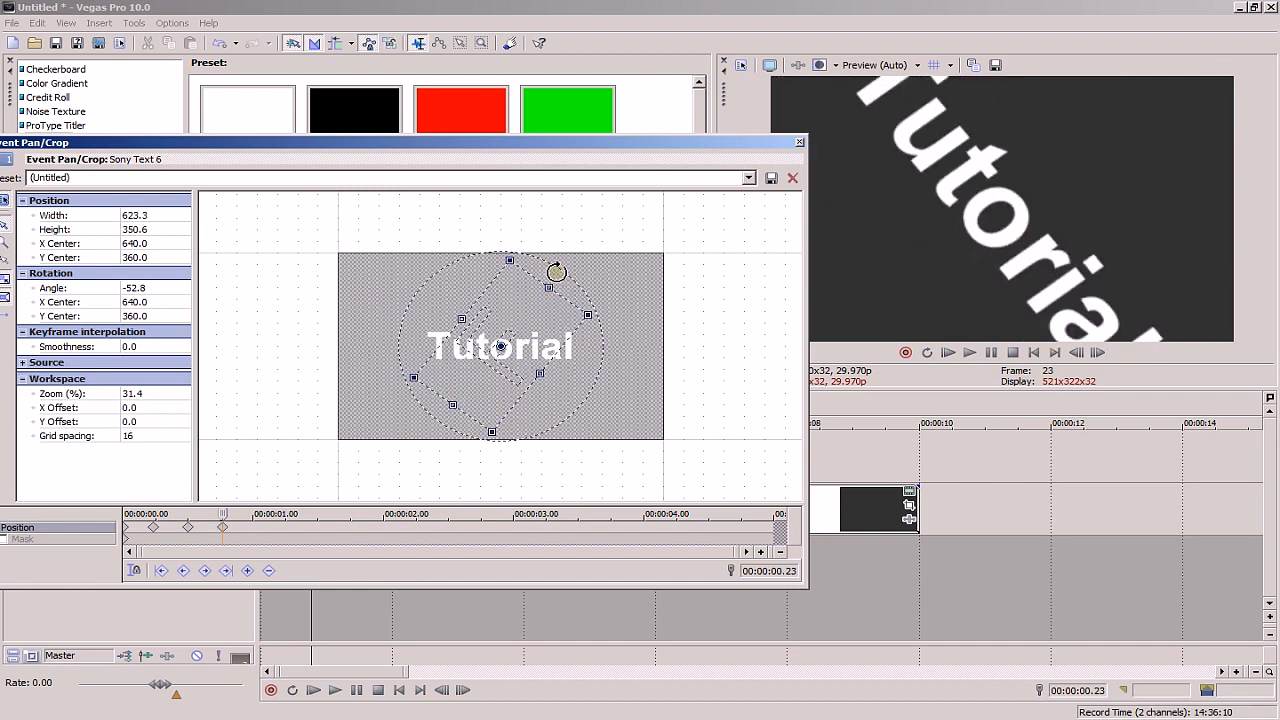
left_click_drag(556, 272, 580, 364)
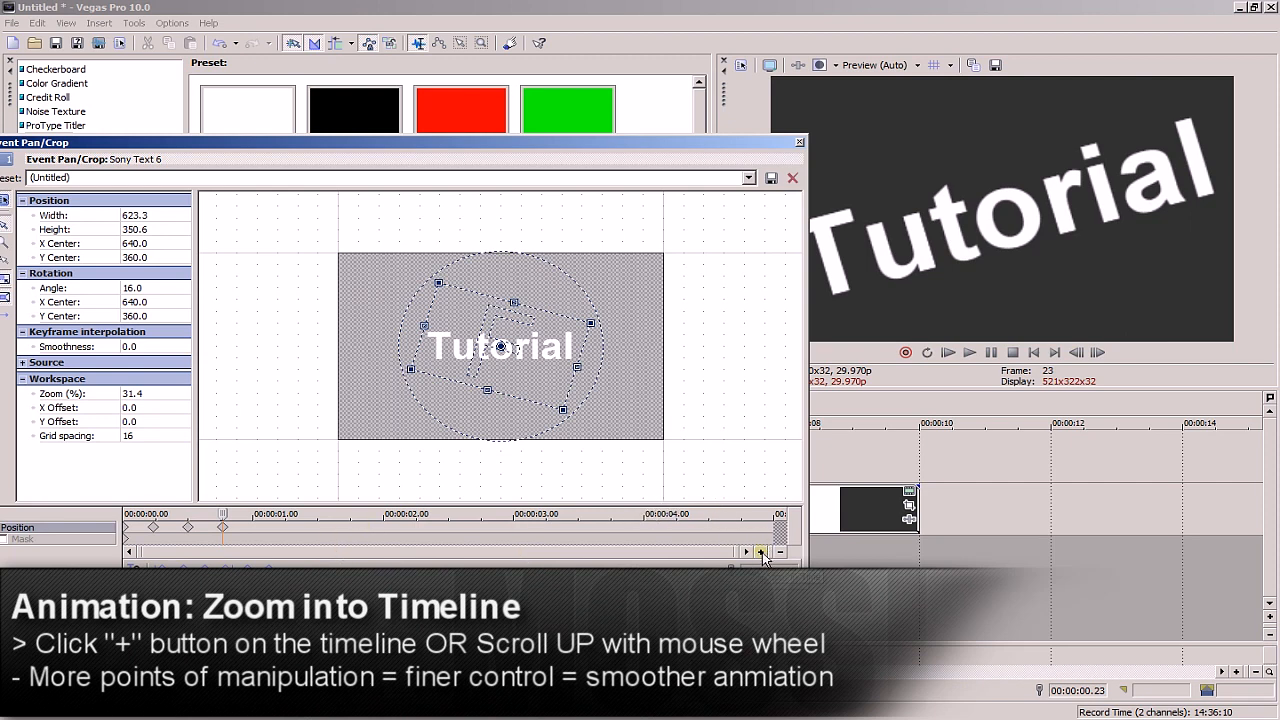
Zoom into the pan/crop keyframe strip so the keyframes spread farther apart.
left_click(760, 552)
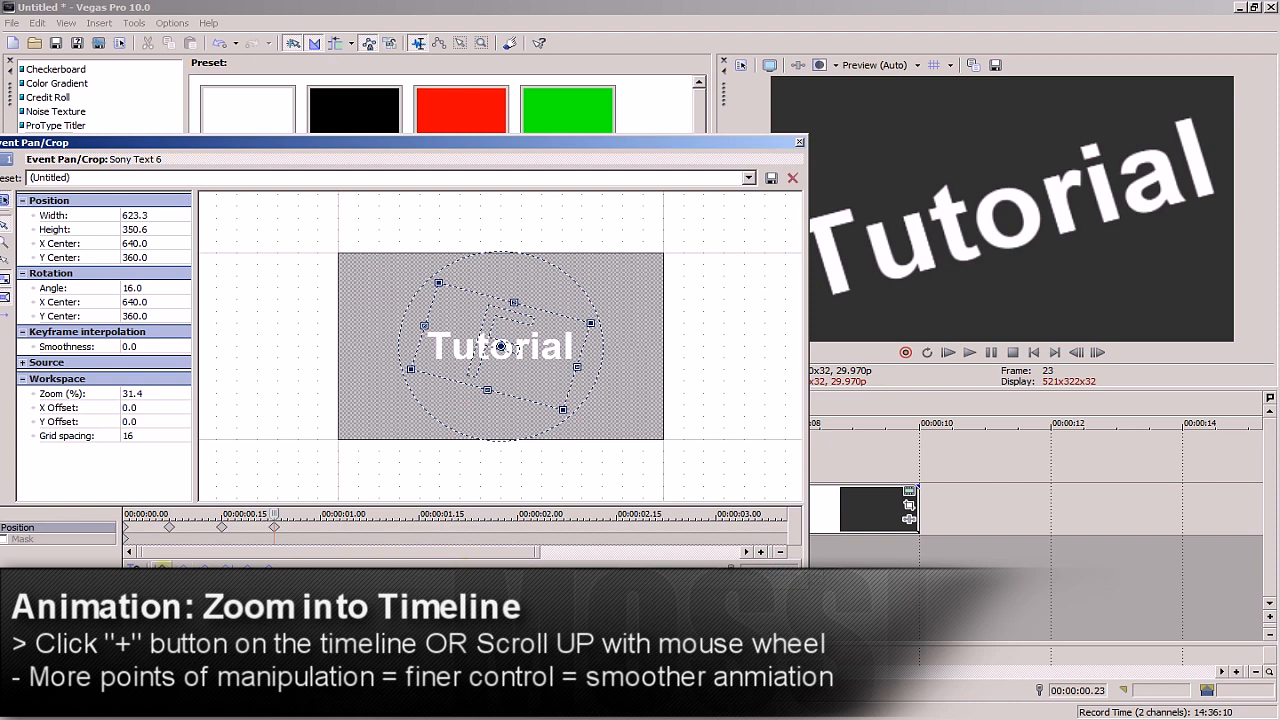
left_click(760, 552)
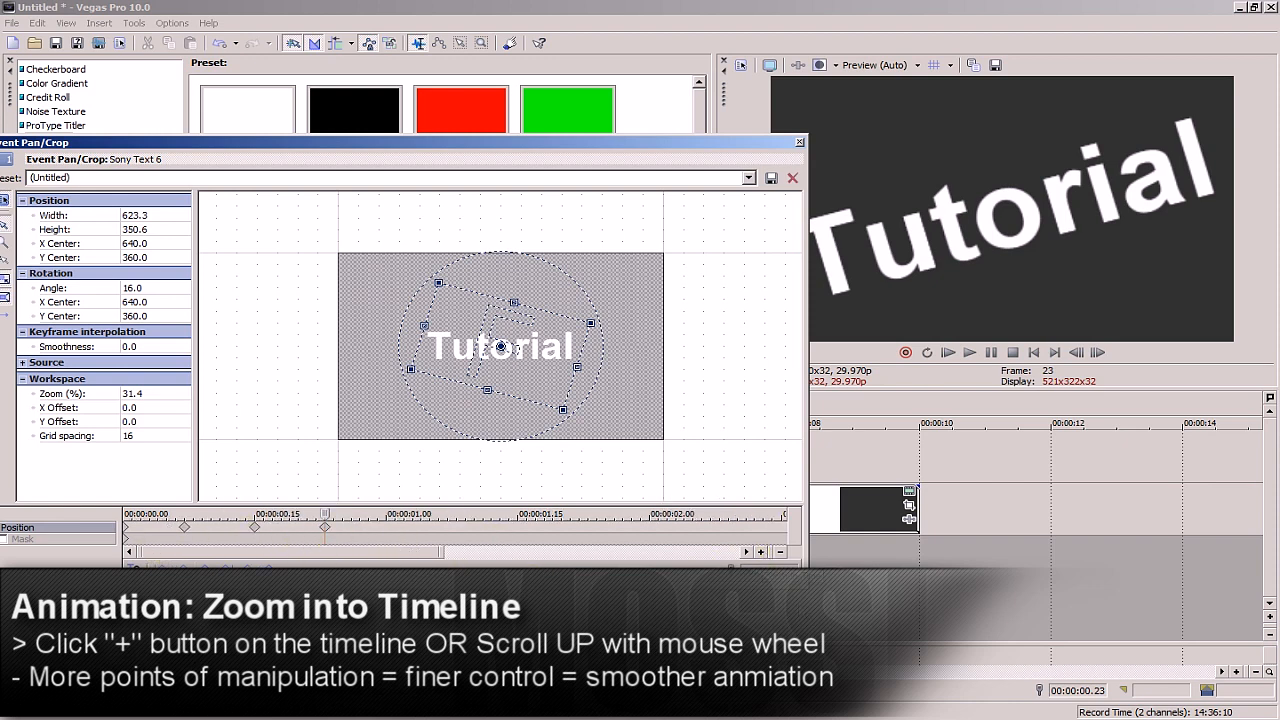
left_click(760, 552)
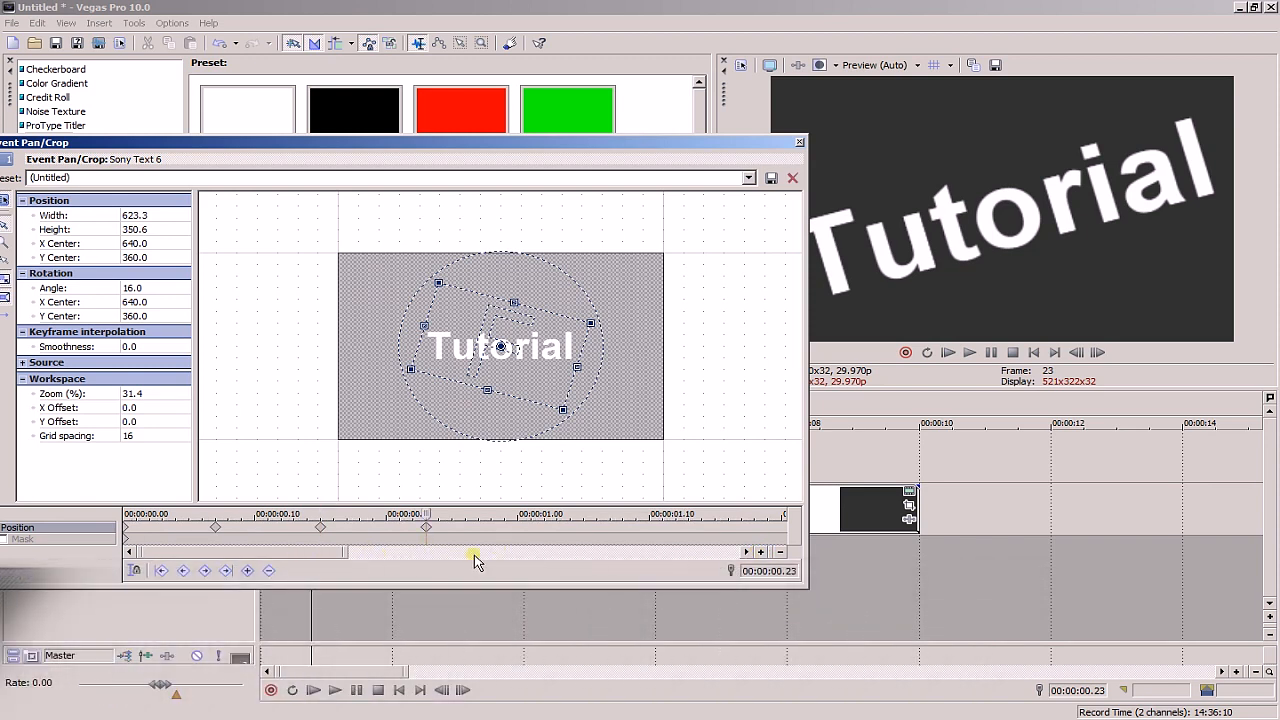
mouse_move(288, 550)
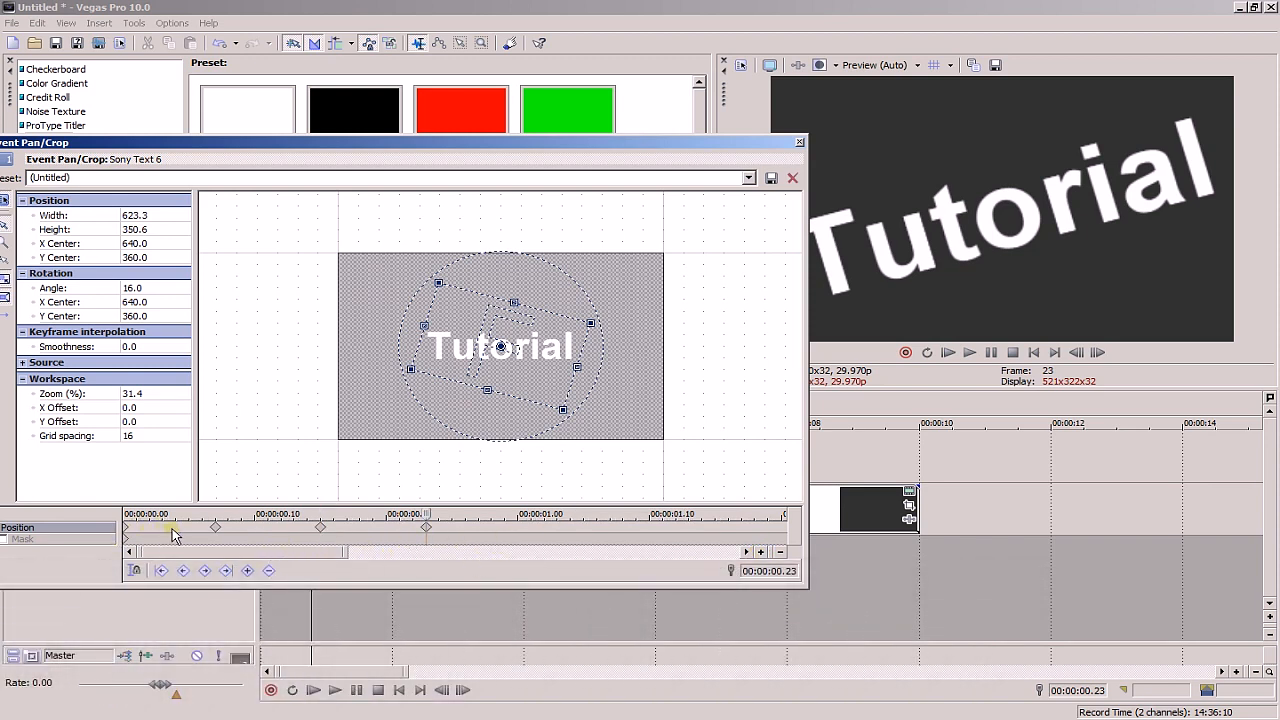
mouse_move(520, 552)
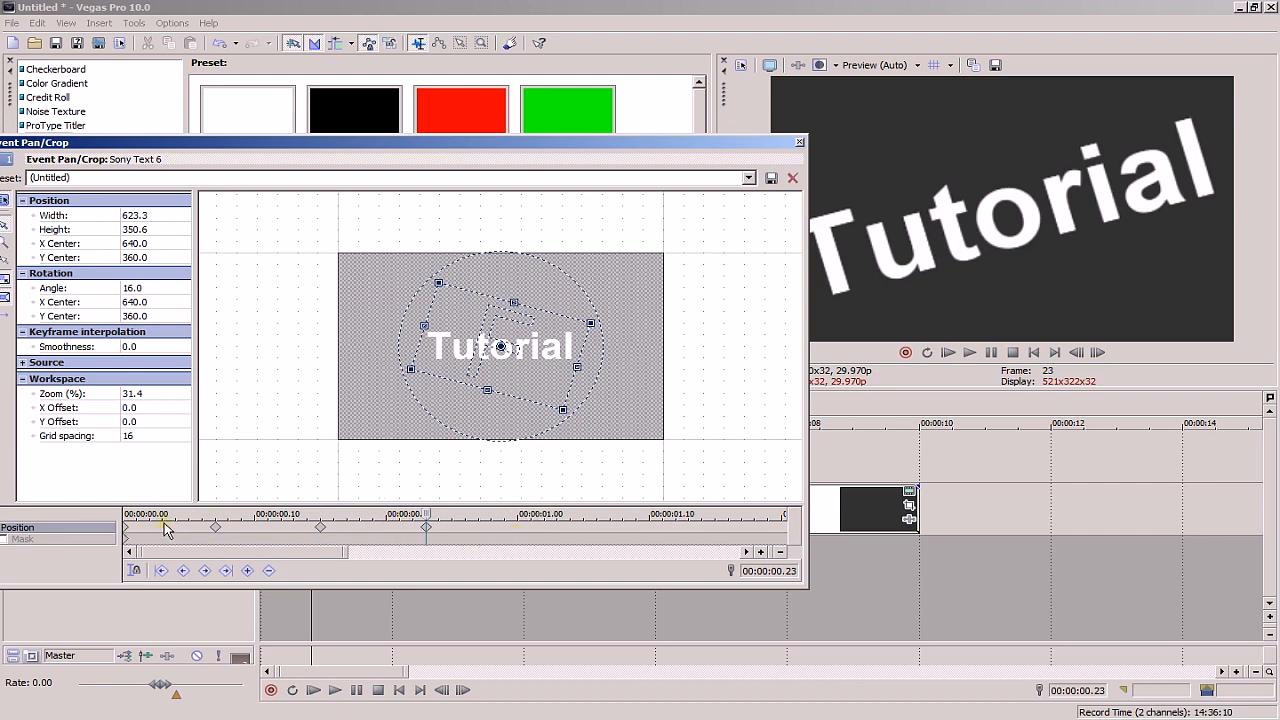
mouse_move(140, 528)
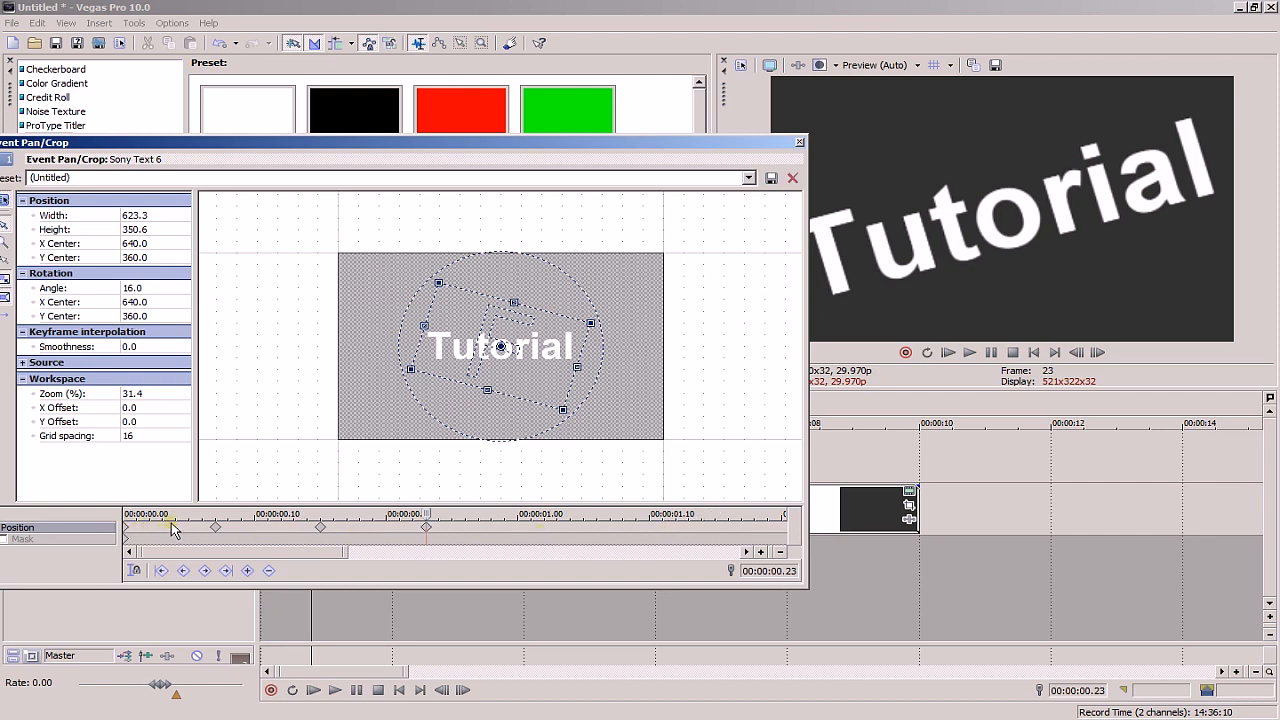
mouse_move(396, 424)
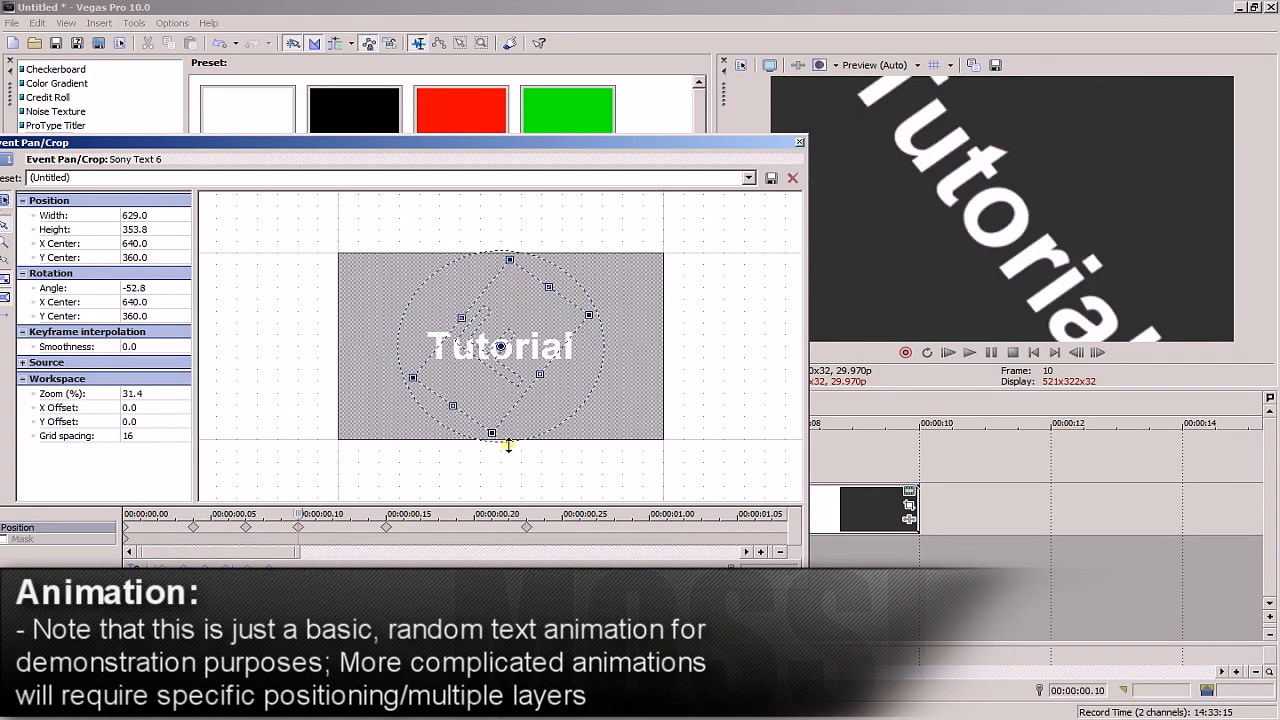
Add a keyframe zooming closer with Tutorial tilted the other way, then close Event Pan/Crop.
left_click_drag(508, 444, 496, 444)
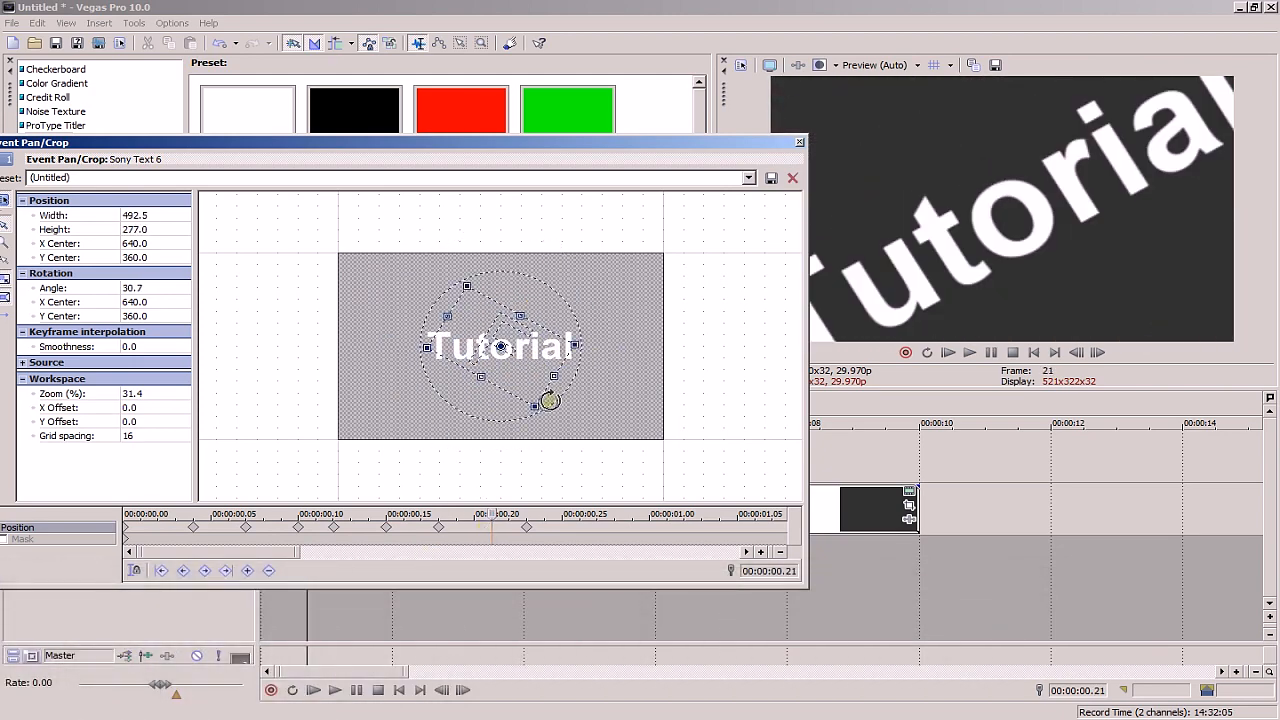
left_click(792, 176)
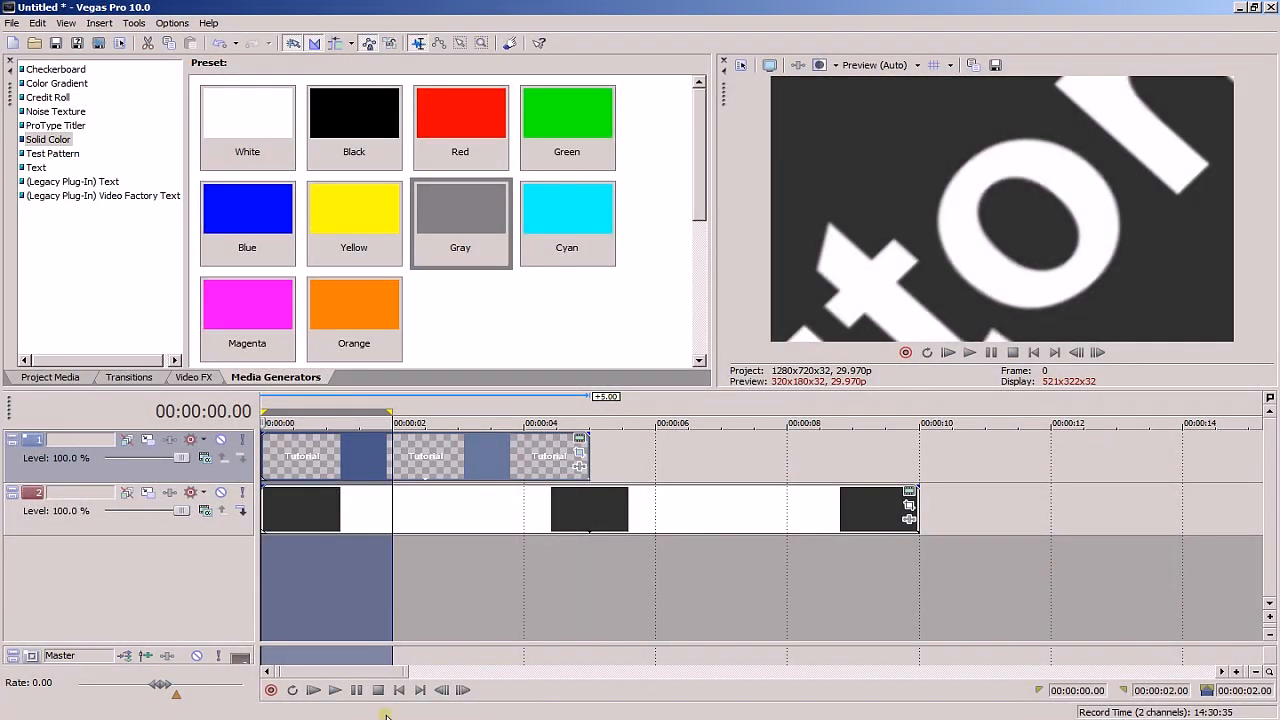
Play the timeline to preview the rotating, zooming Tutorial text.
left_click(968, 352)
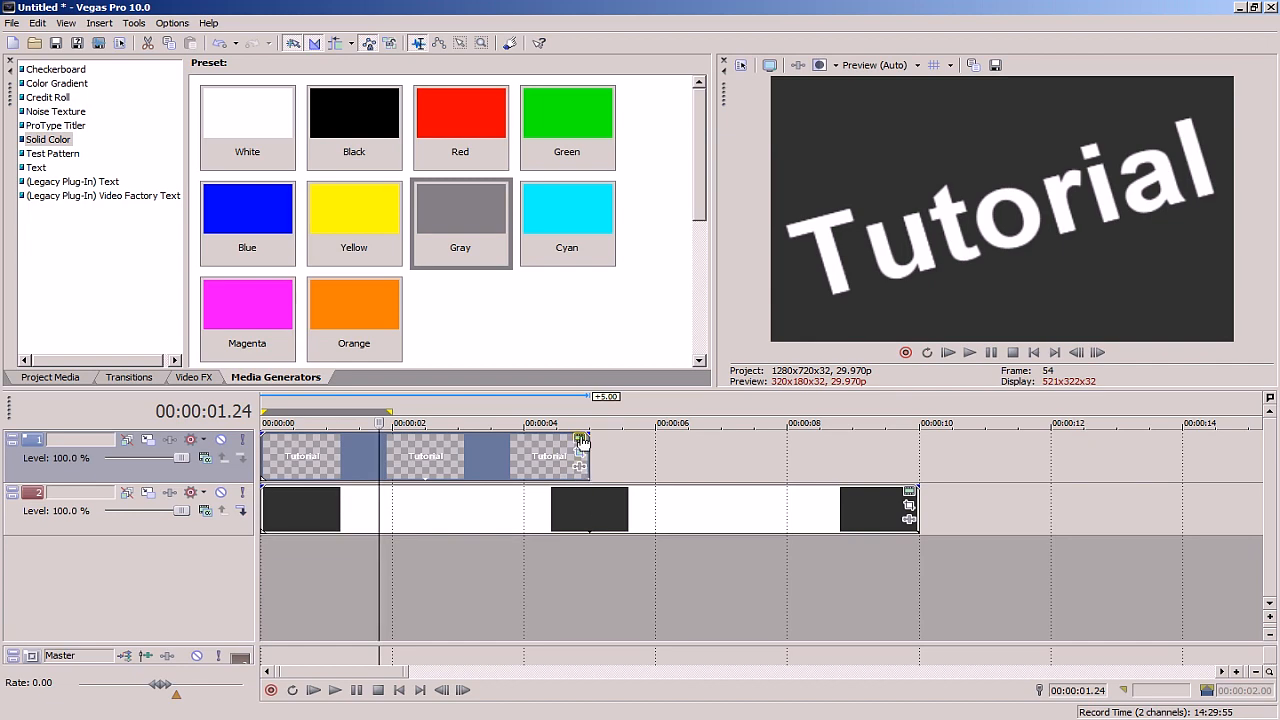
mouse_move(580, 440)
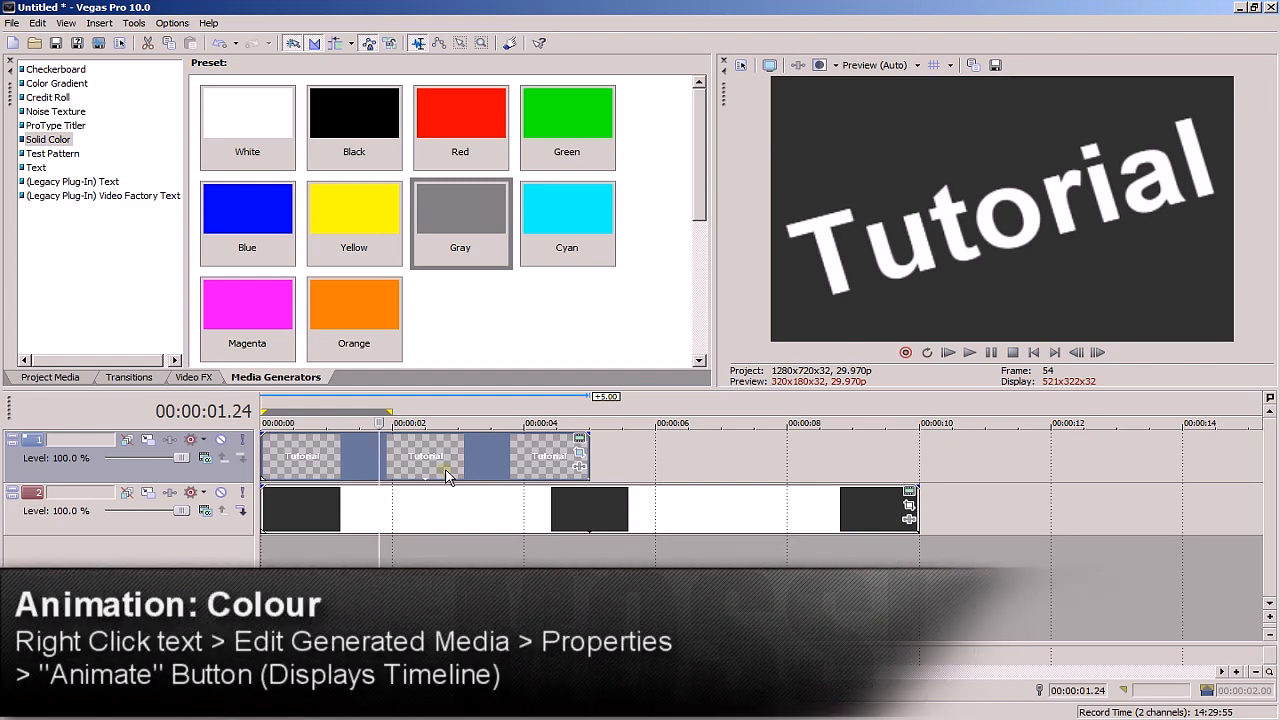
Edit the Tutorial event's generated media and show the Sony Text Properties colour settings.
right_click(444, 476)
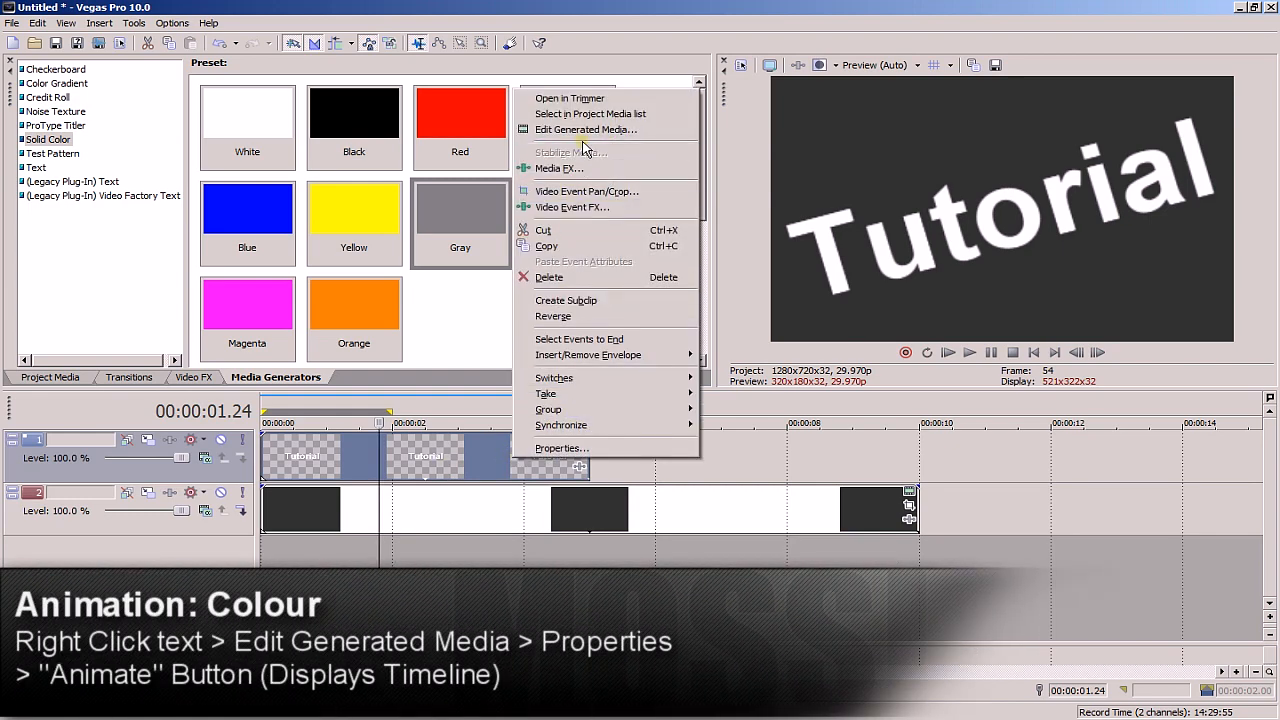
left_click(584, 128)
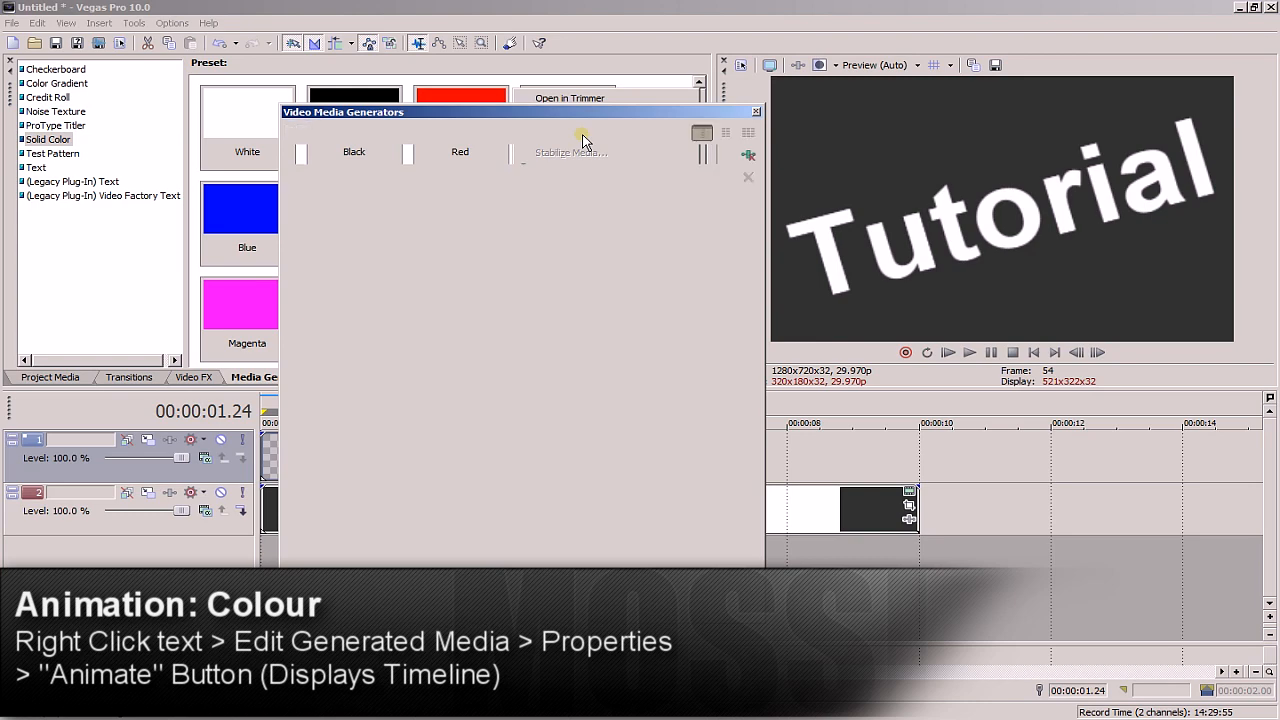
left_click(408, 224)
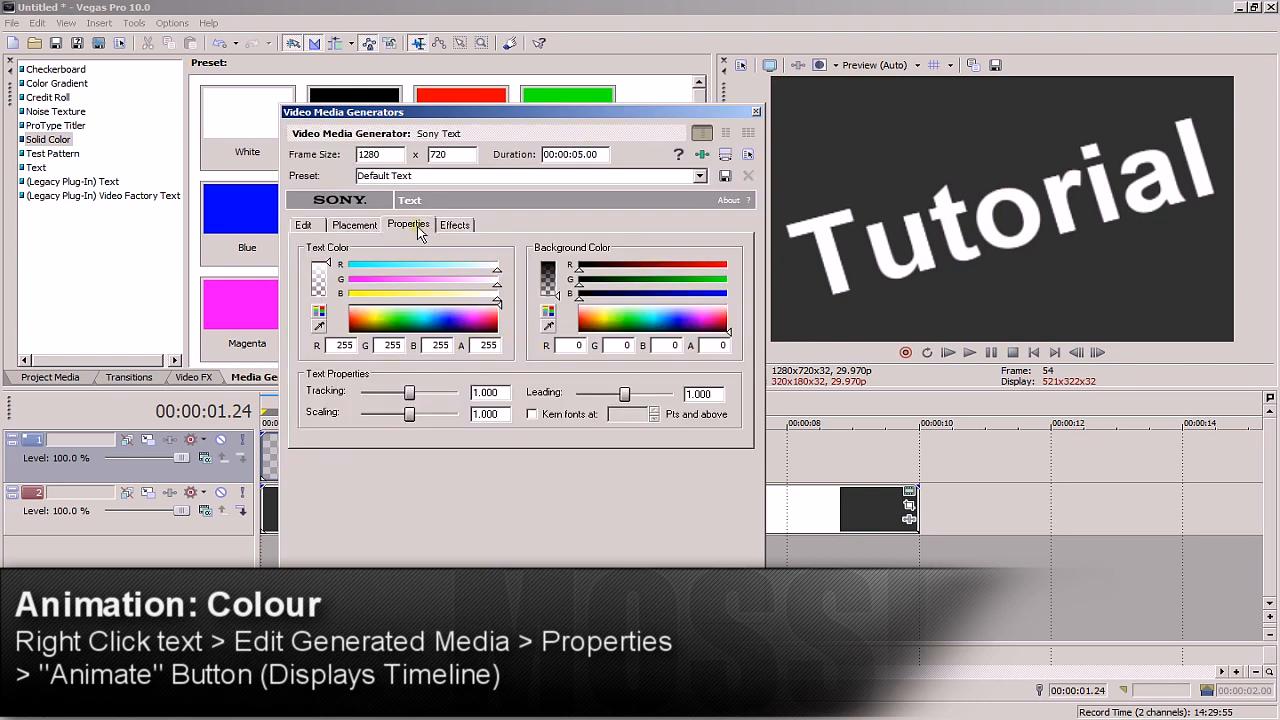
left_click(322, 608)
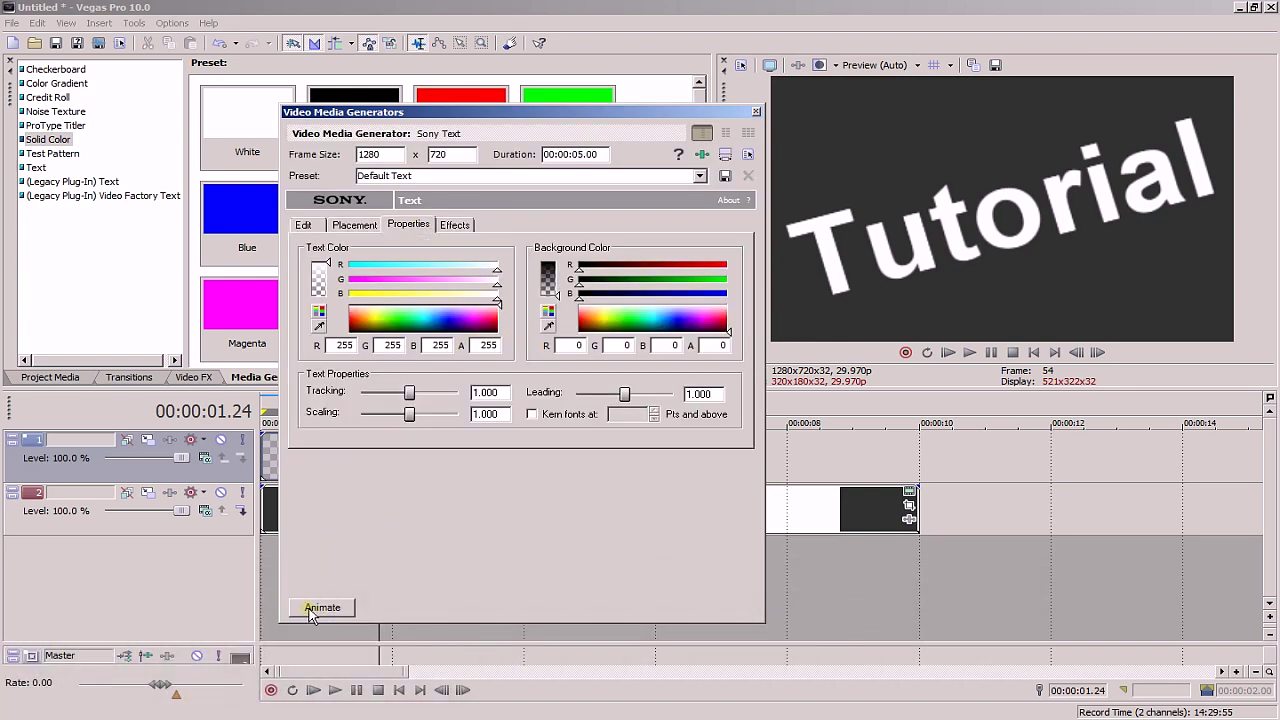
Enable Animate on the Sony Text generator and move its playhead slightly past the start.
left_click(322, 608)
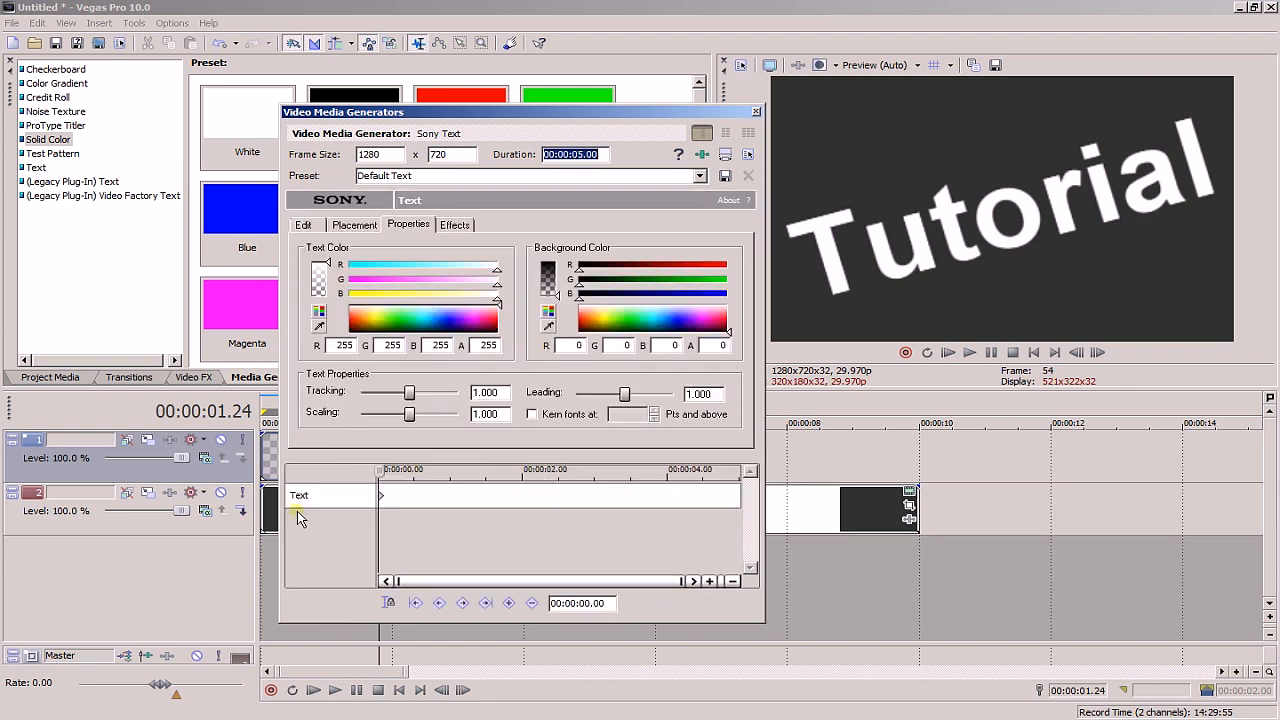
mouse_move(662, 562)
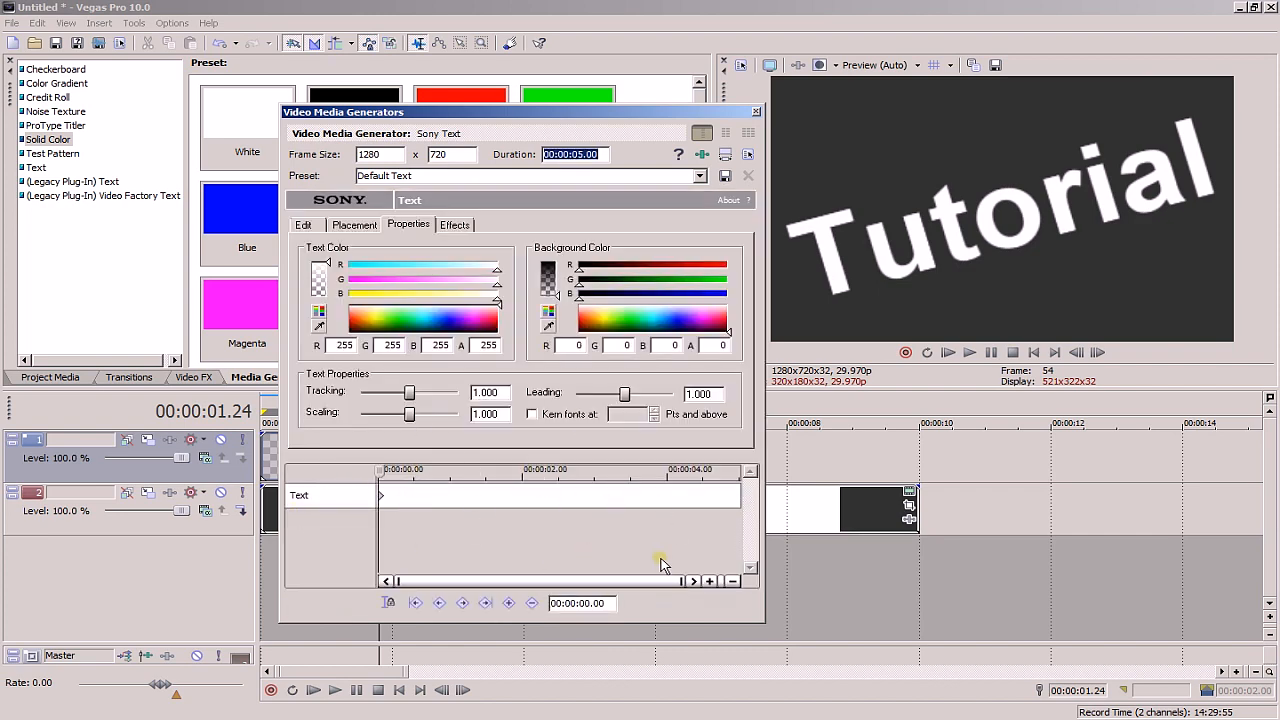
mouse_move(436, 690)
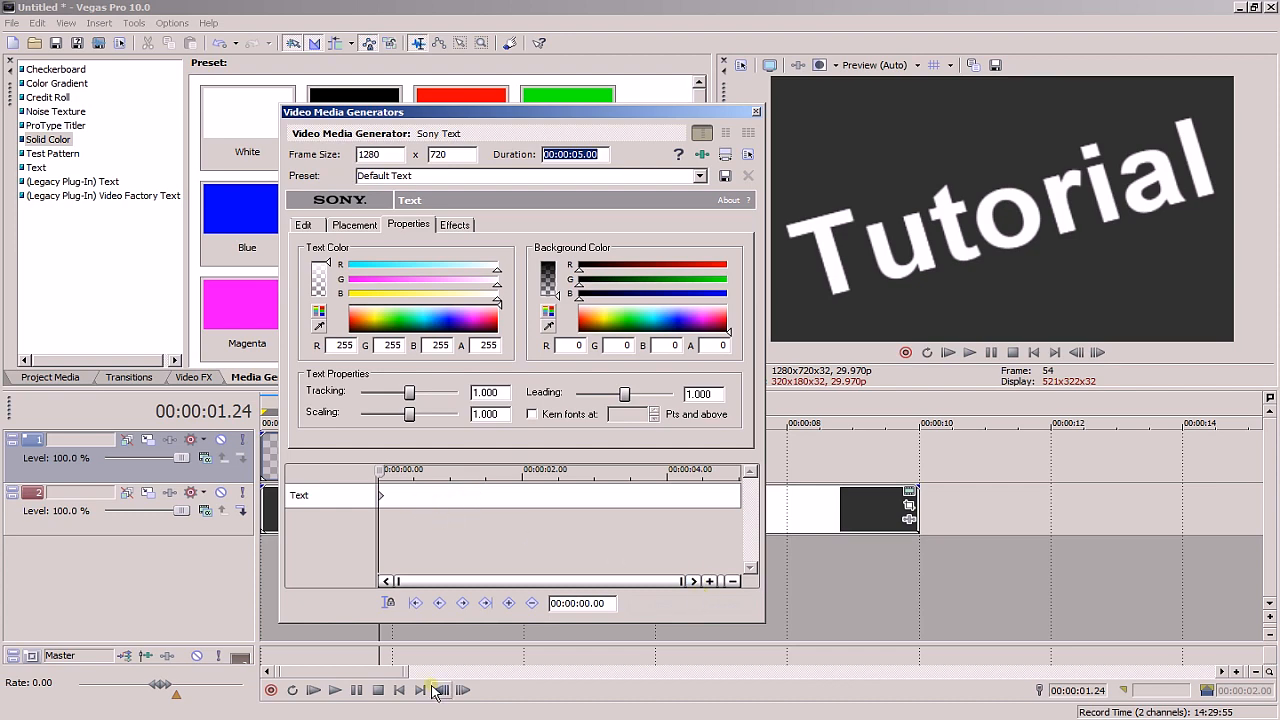
mouse_move(464, 336)
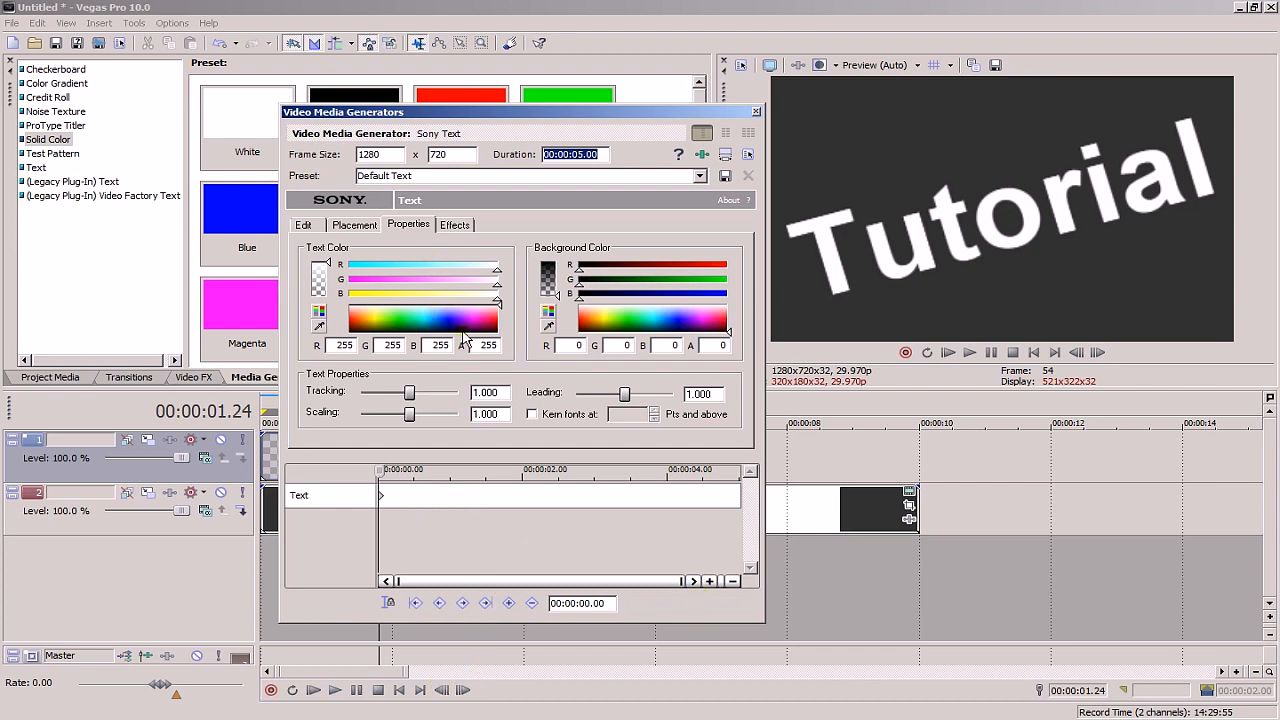
mouse_move(760, 710)
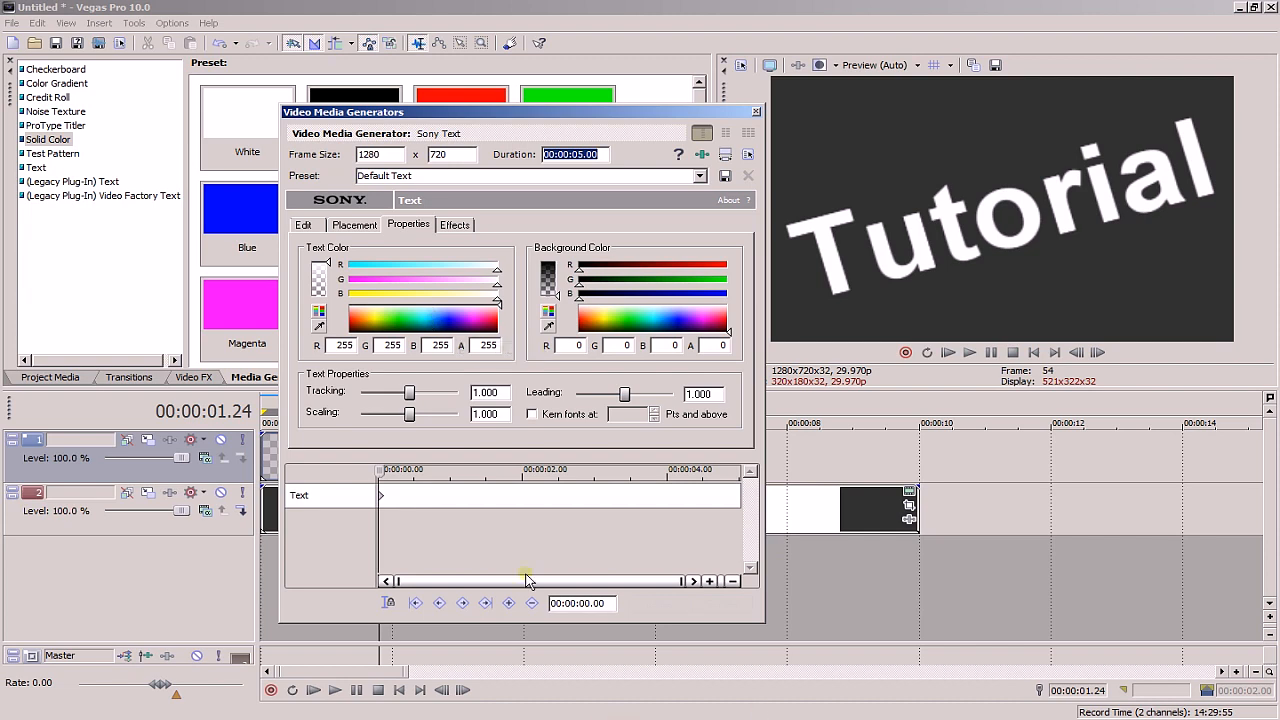
left_click(354, 224)
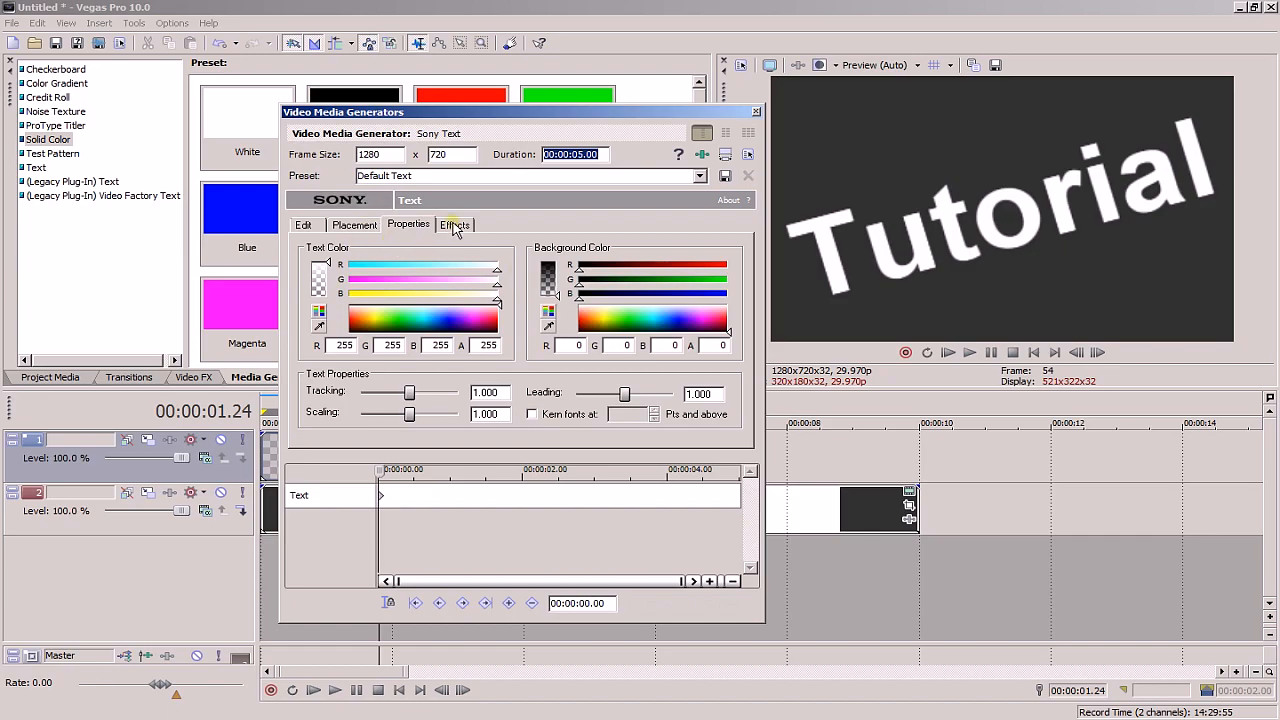
left_click(416, 490)
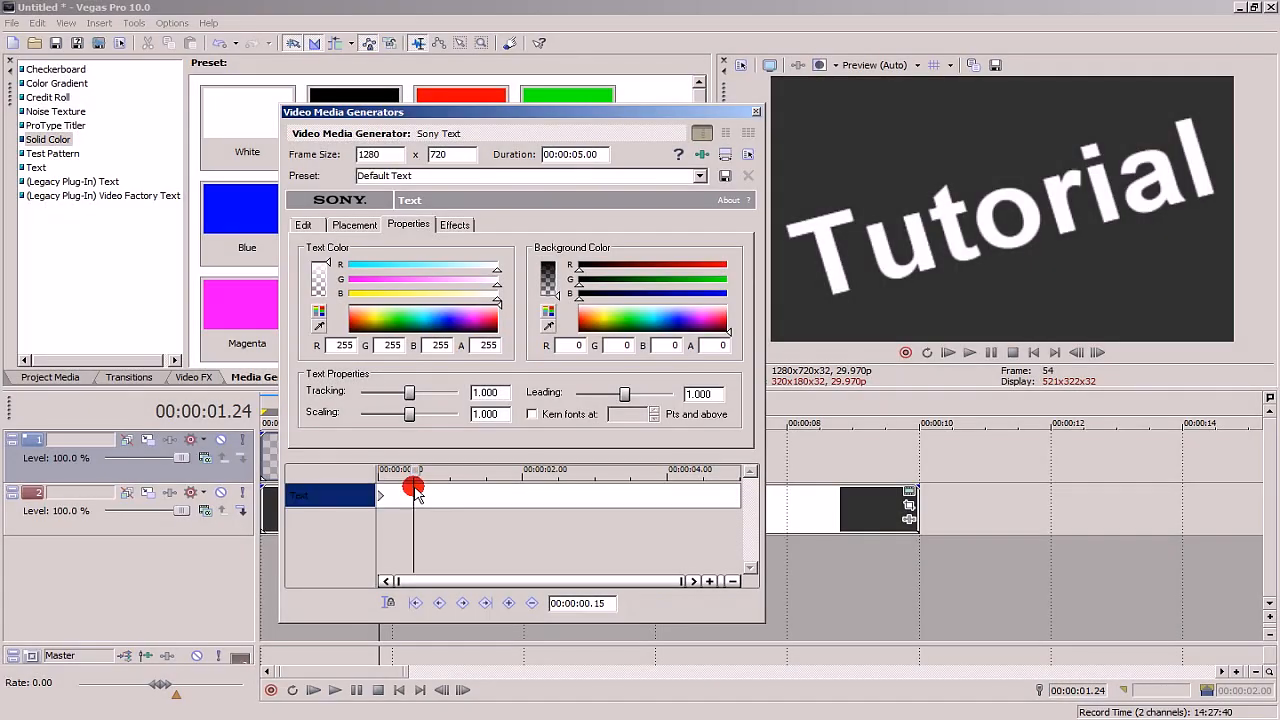